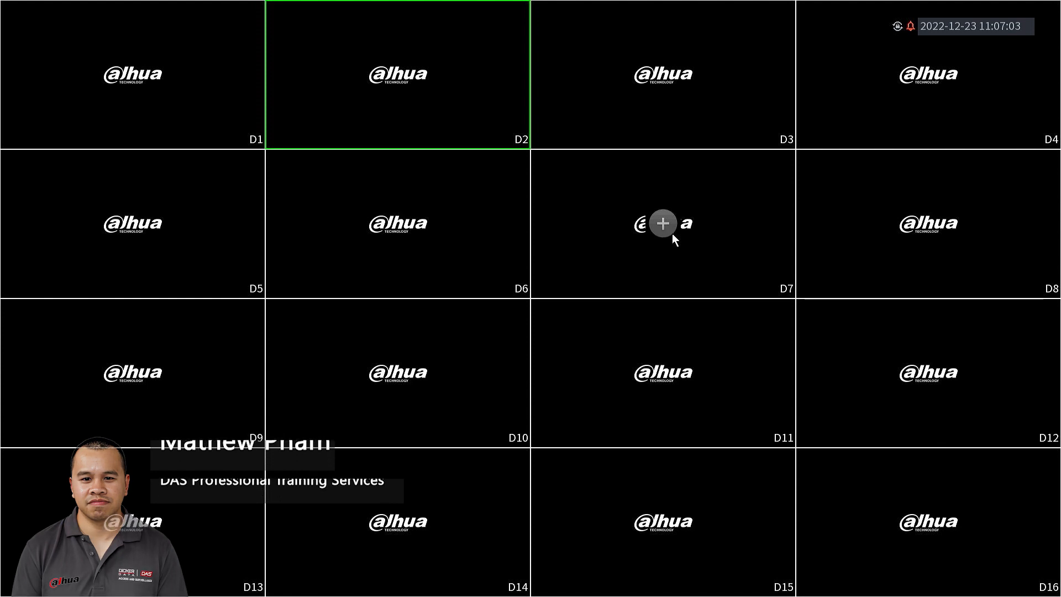
Right-click the live camera grid to show the shortcut menu with Main Menu.
right_click(666, 227)
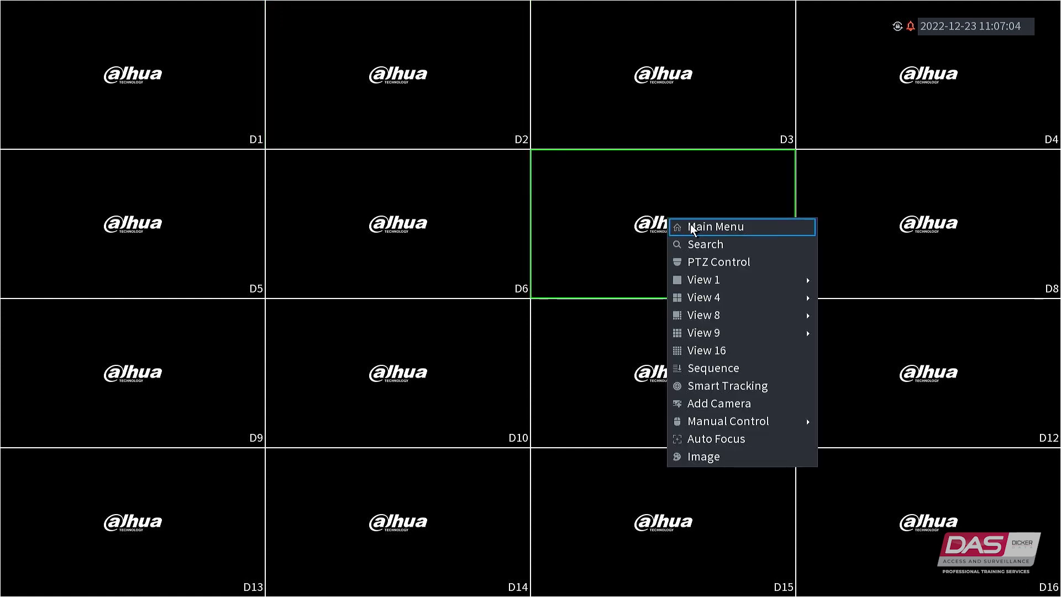
Go from Main Menu to the Network TCP/IP page showing NIC1 at 192.168.1.108.
click(705, 227)
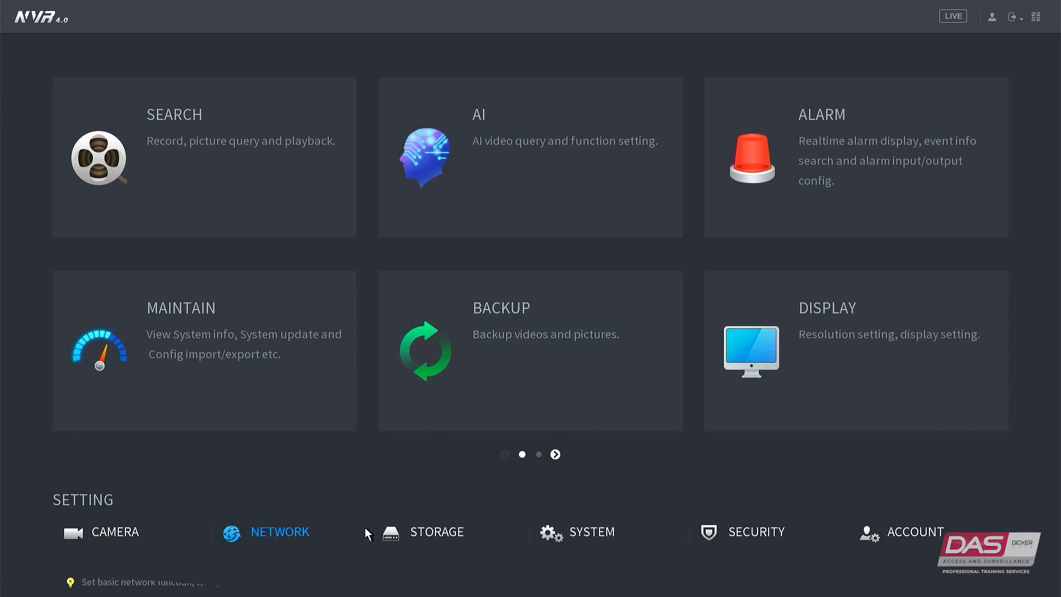
click(278, 532)
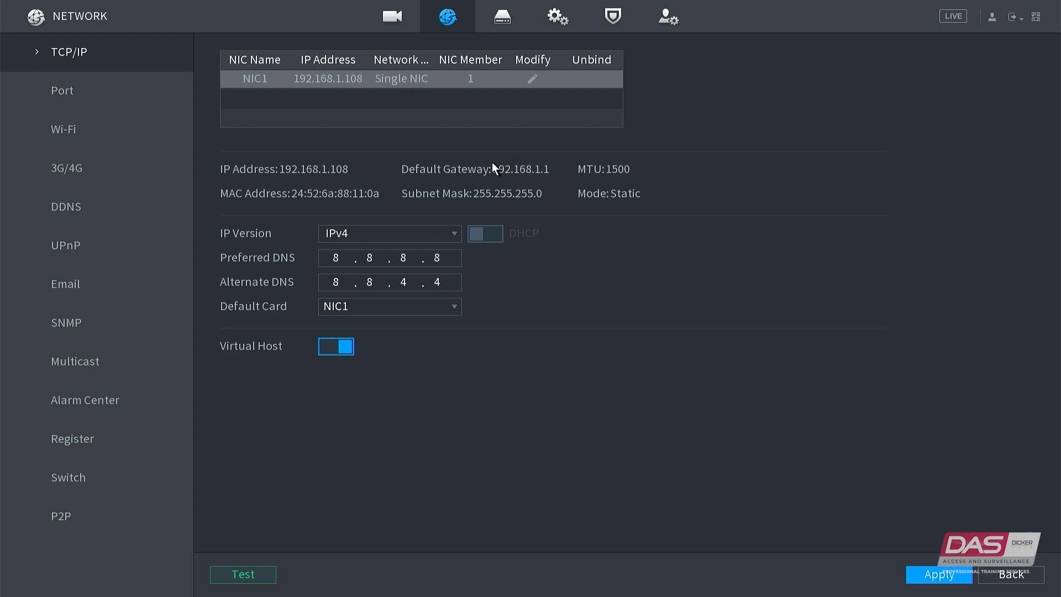
mouse_move(533, 96)
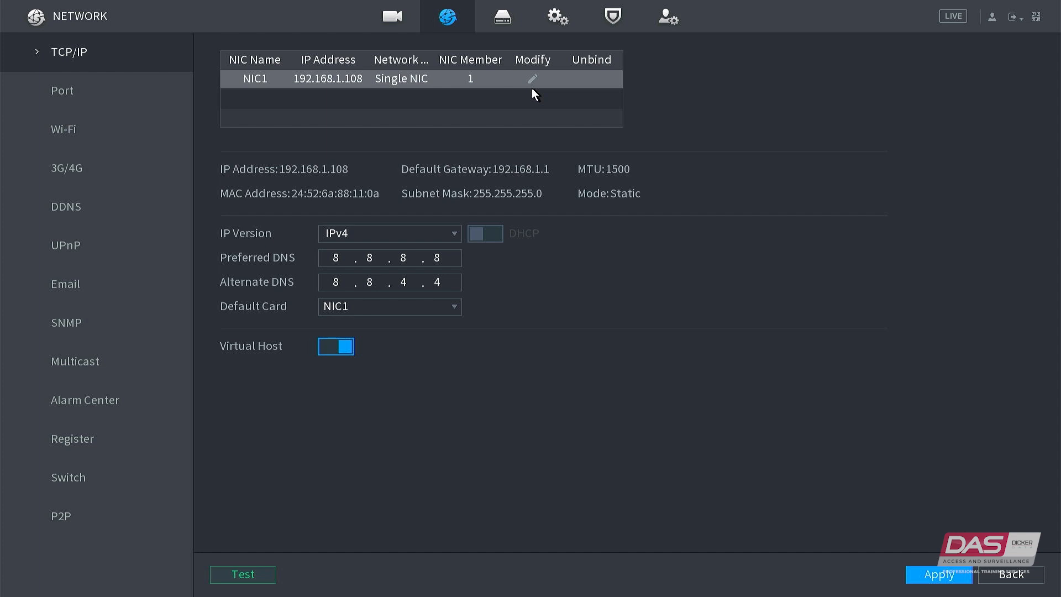
Edit NIC1 and turn on DHCP, clearing its static address fields.
click(532, 79)
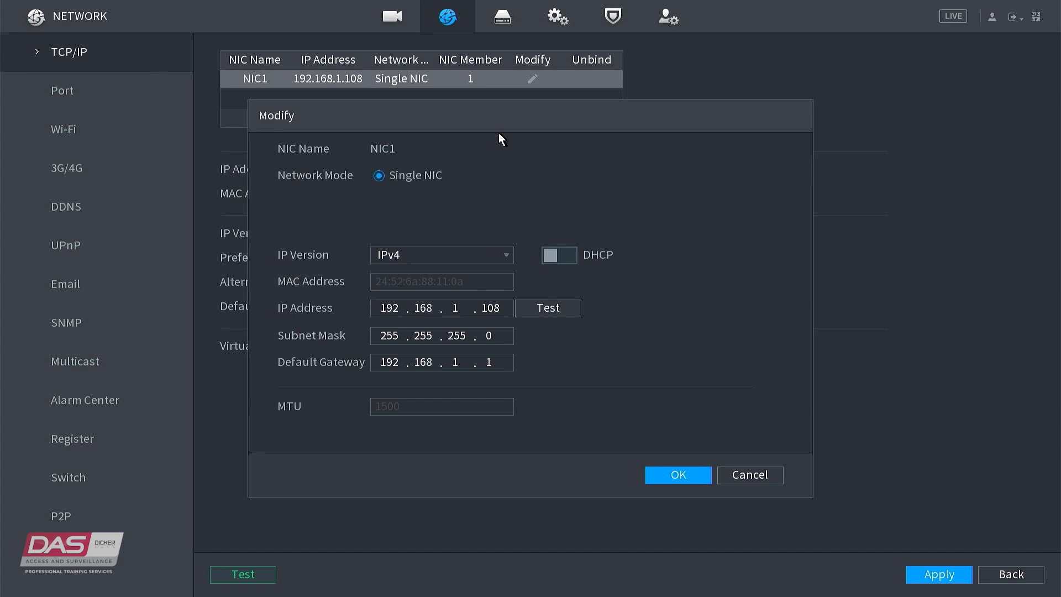
click(558, 255)
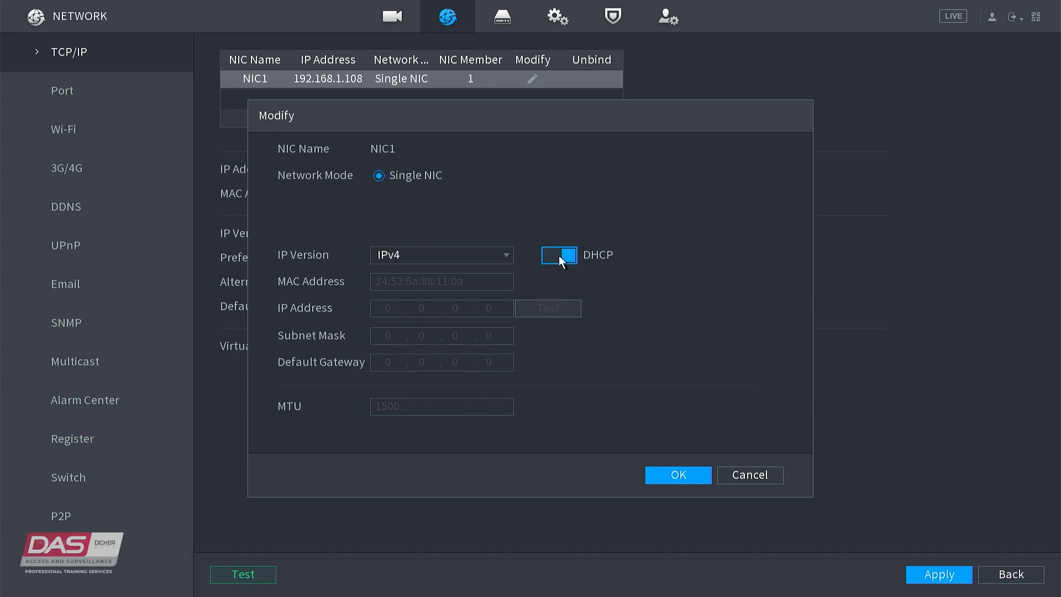
Confirm the Modify dialog so NIC1 shows Mode: DHCP.
click(677, 474)
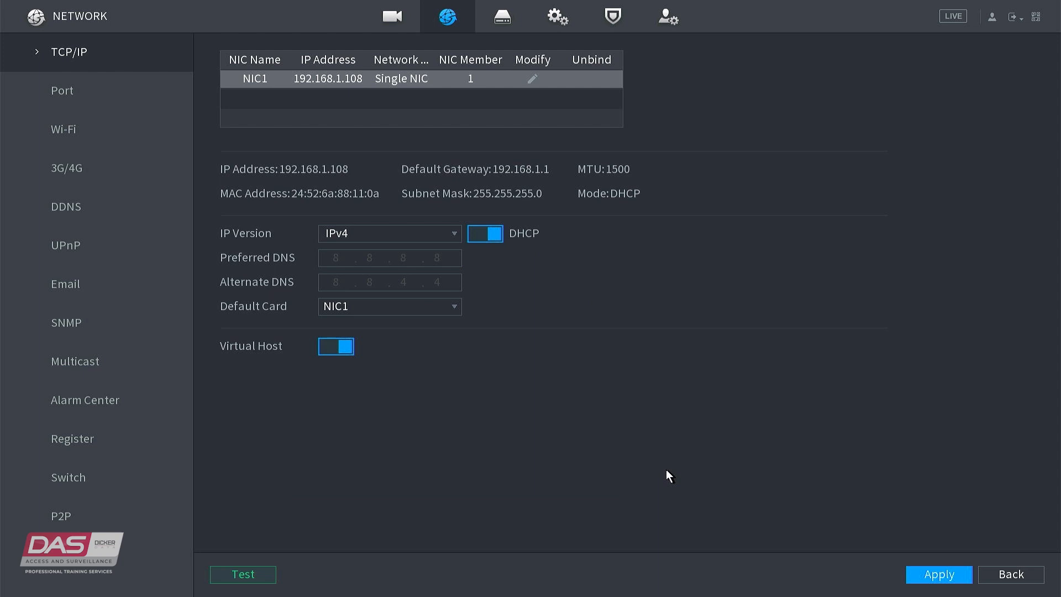
mouse_move(923, 590)
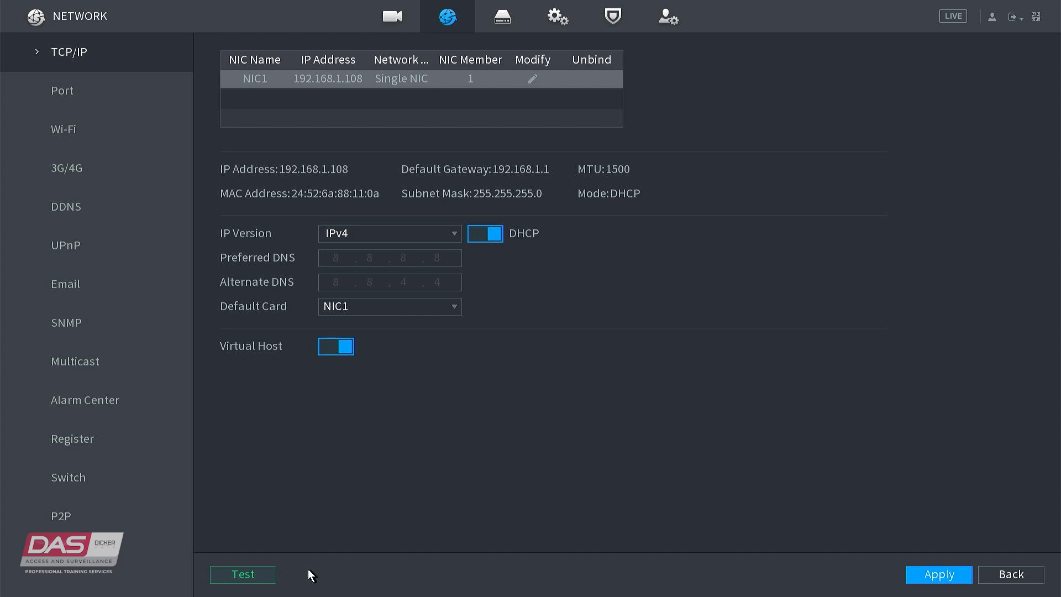
mouse_move(301, 579)
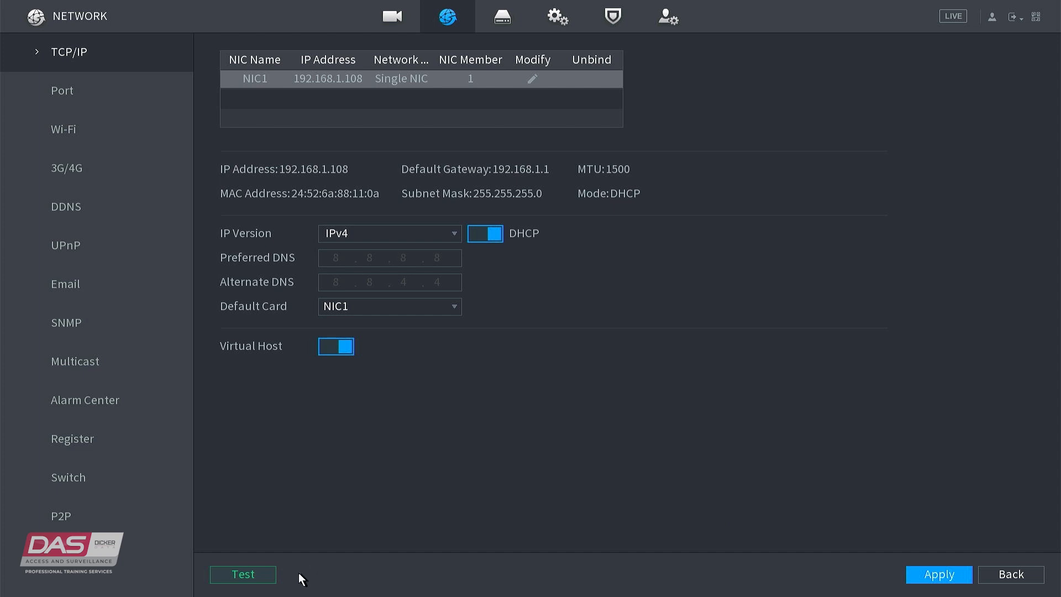
Run a network test to gateway 192.168.1.1, getting 0% packet loss and status OK.
click(242, 574)
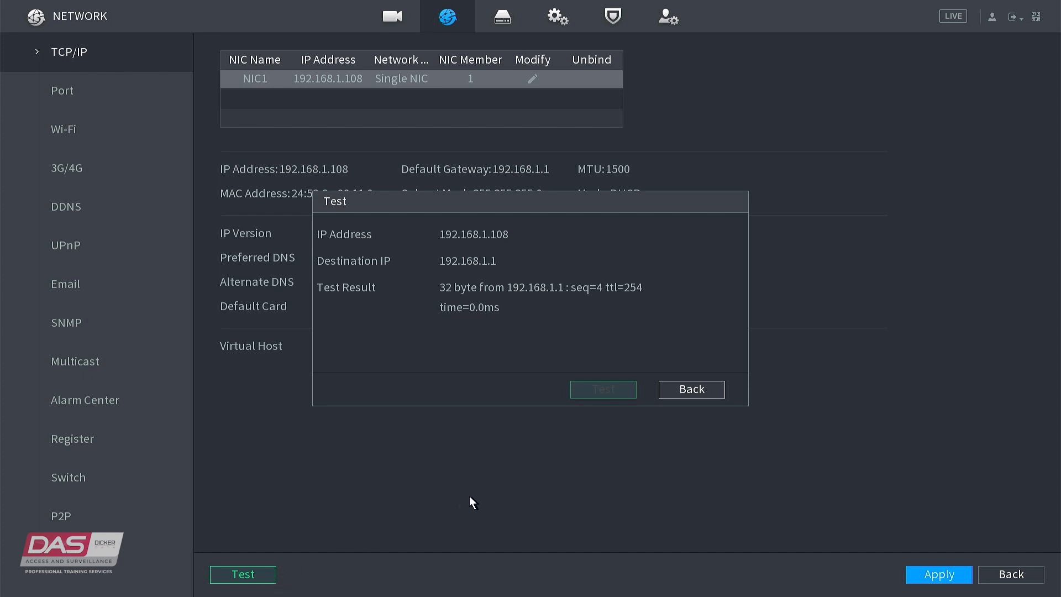
click(602, 388)
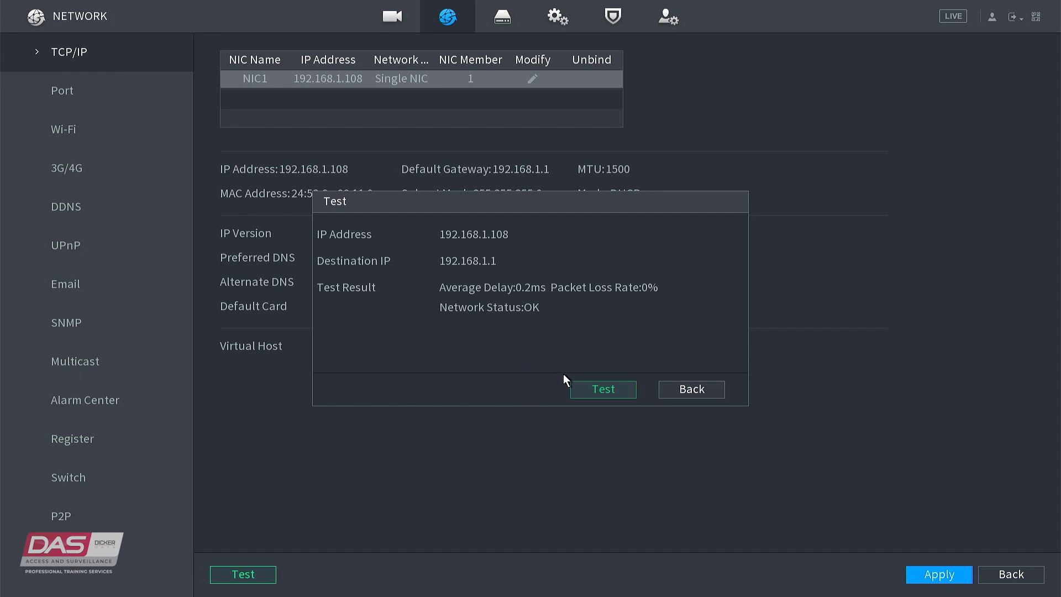